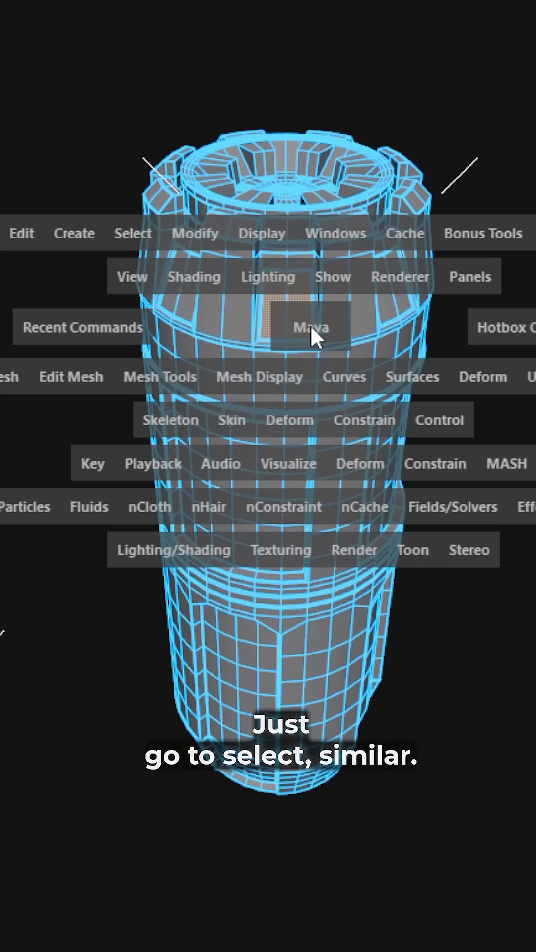
# - Use Select > Similar from the hotbox to select all matching faces on the capsule
pyautogui.click(132, 233)
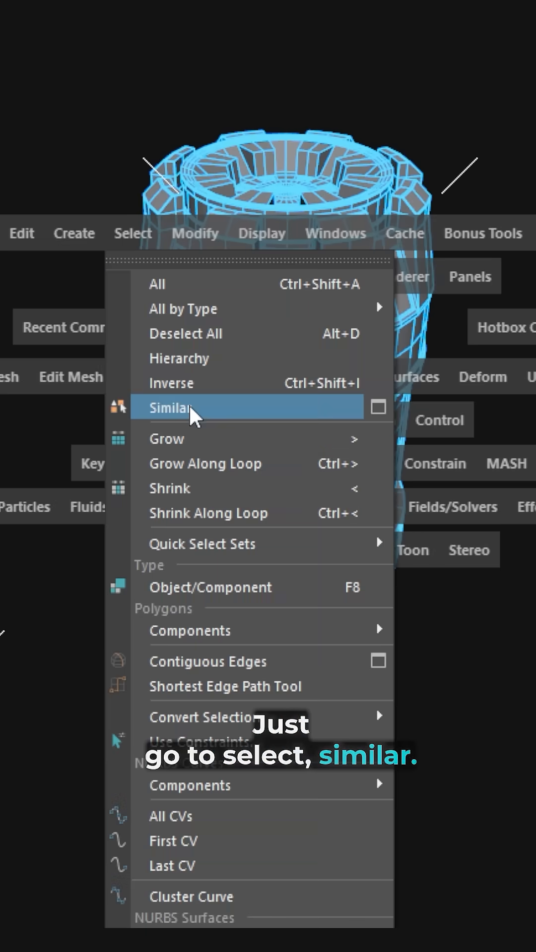
pyautogui.click(176, 407)
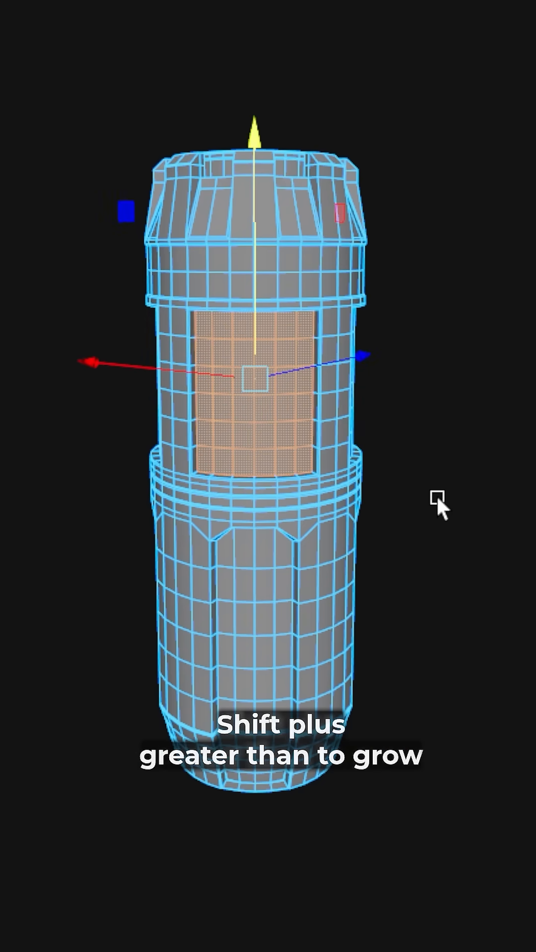
# - Grow the capsule's middle face selection by one ring with Shift+>
pyautogui.press('shift+less')
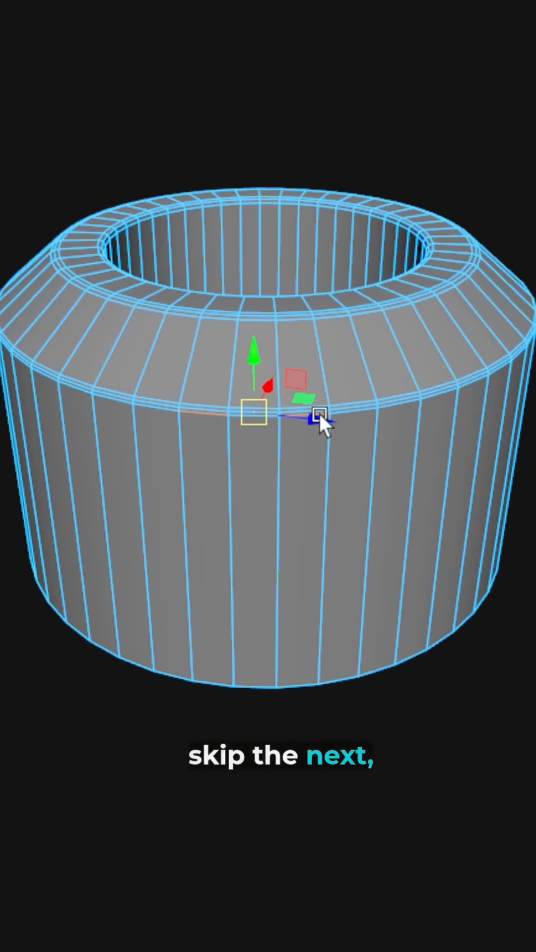
# - Pick an edge on the ring's outer wall and select every other edge loop around it
pyautogui.click(194, 204)
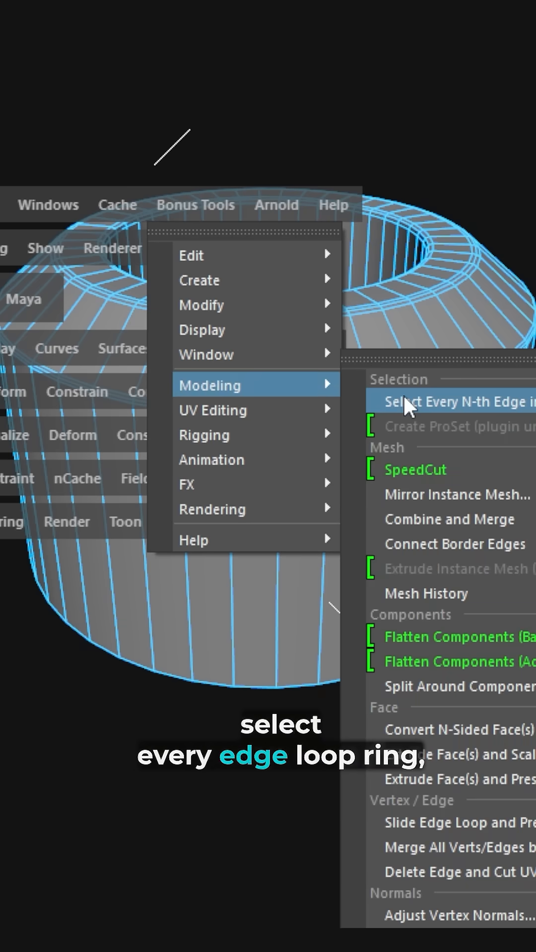
pyautogui.rightClick(243, 376)
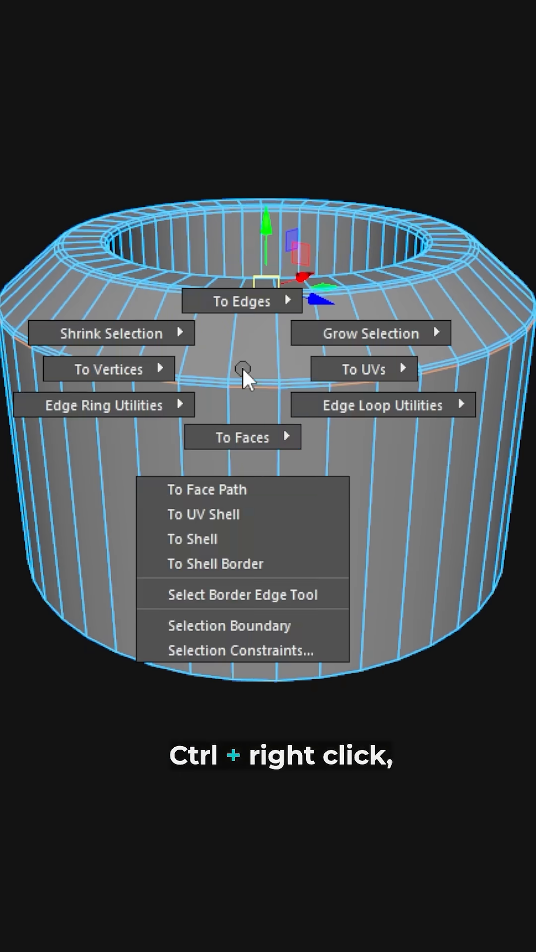
pyautogui.click(241, 436)
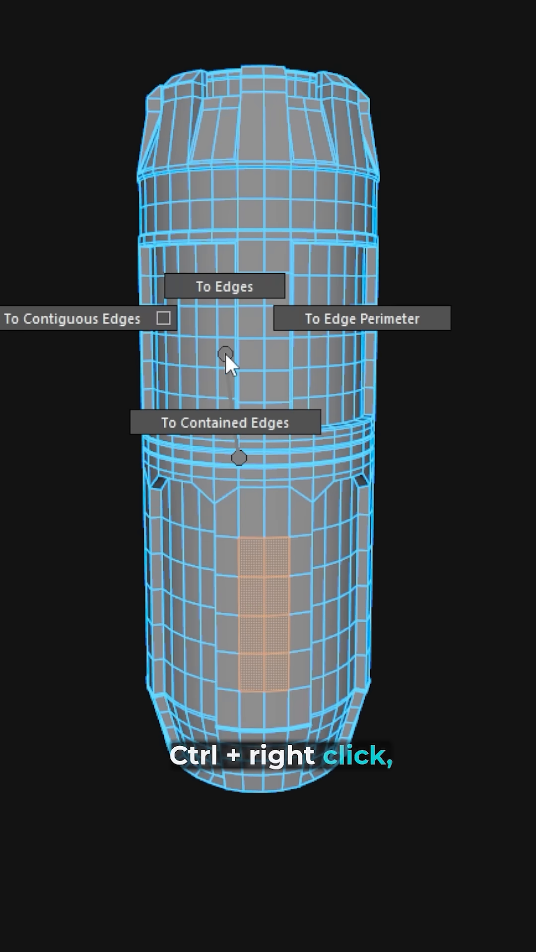
# - Convert the lower strip of selected faces to its edge perimeter
pyautogui.click(363, 318)
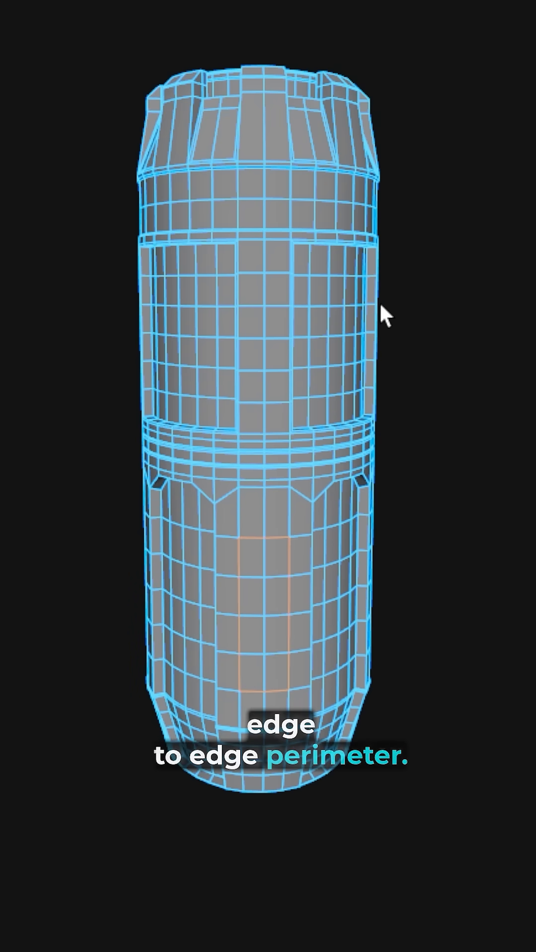